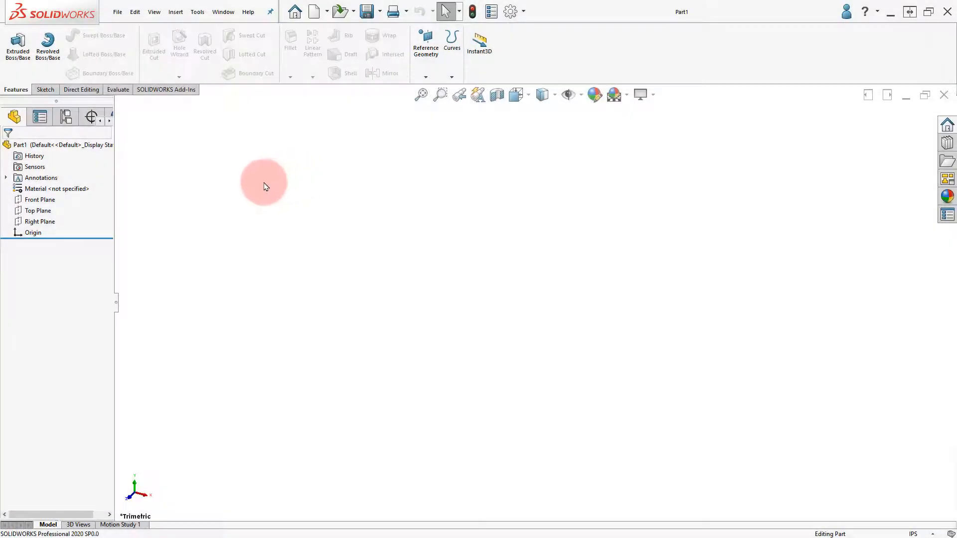
# Sketch two disjoint corner rectangles on the Front Plane, above-left and below-right of the origin
pyautogui.click(40, 199)
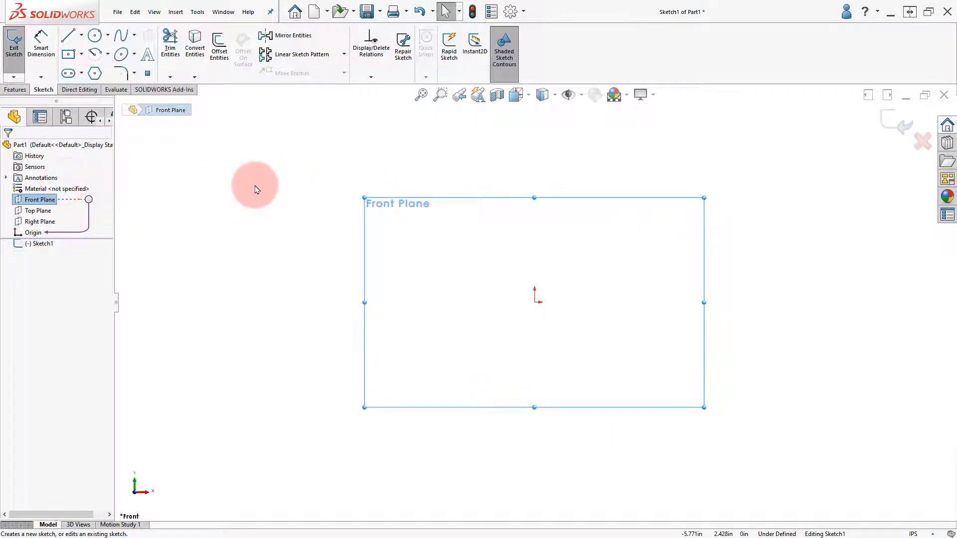
pyautogui.click(66, 54)
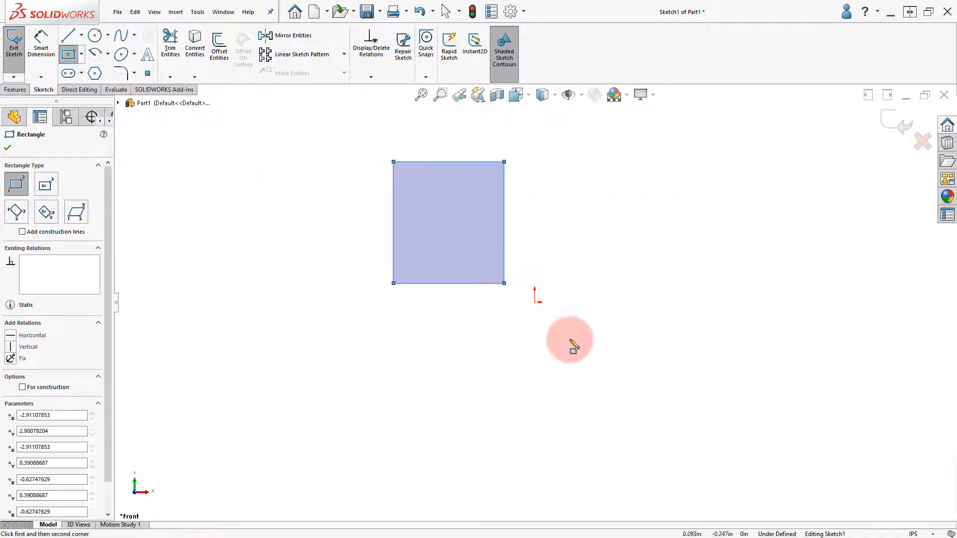
pyautogui.moveTo(570, 324); pyautogui.dragTo(679, 442)
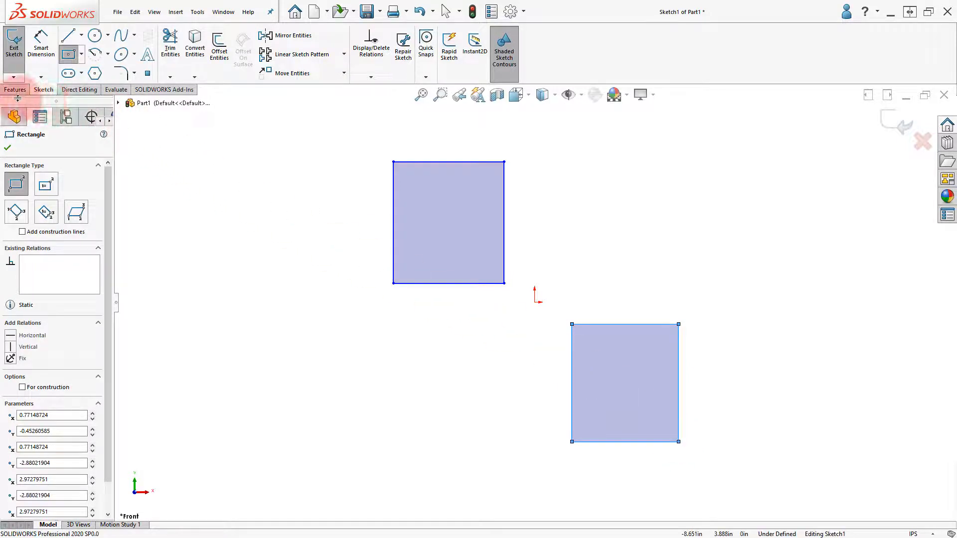
# Extrude both rectangles about 2.96 in as one Boss-Extrude, yielding two solid bodies in the Solid Bodies folder
pyautogui.click(15, 89)
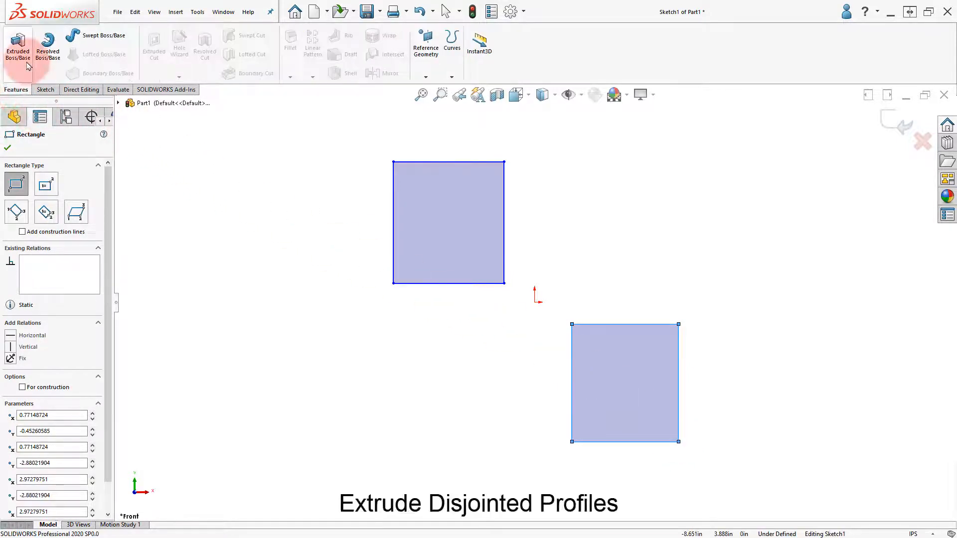
pyautogui.click(18, 46)
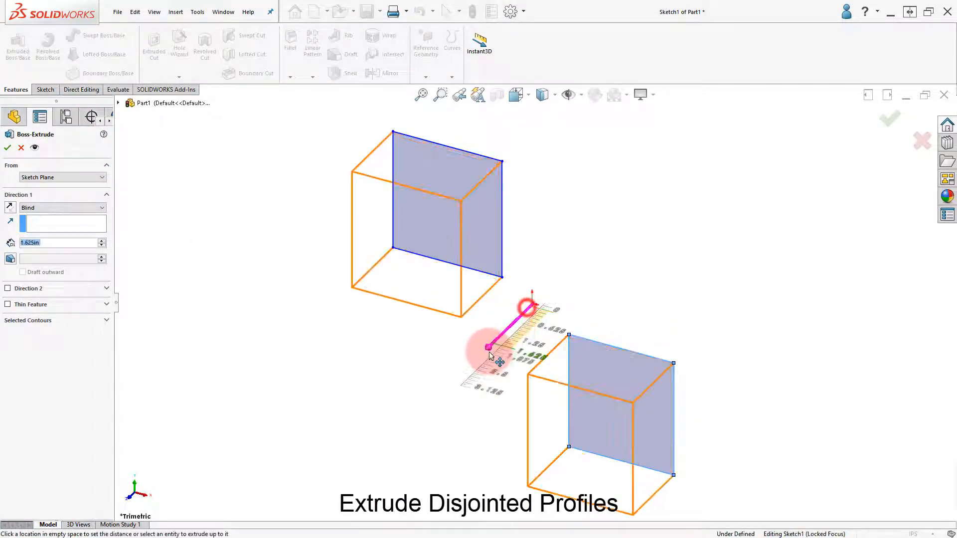
pyautogui.moveTo(488, 348); pyautogui.dragTo(454, 379)
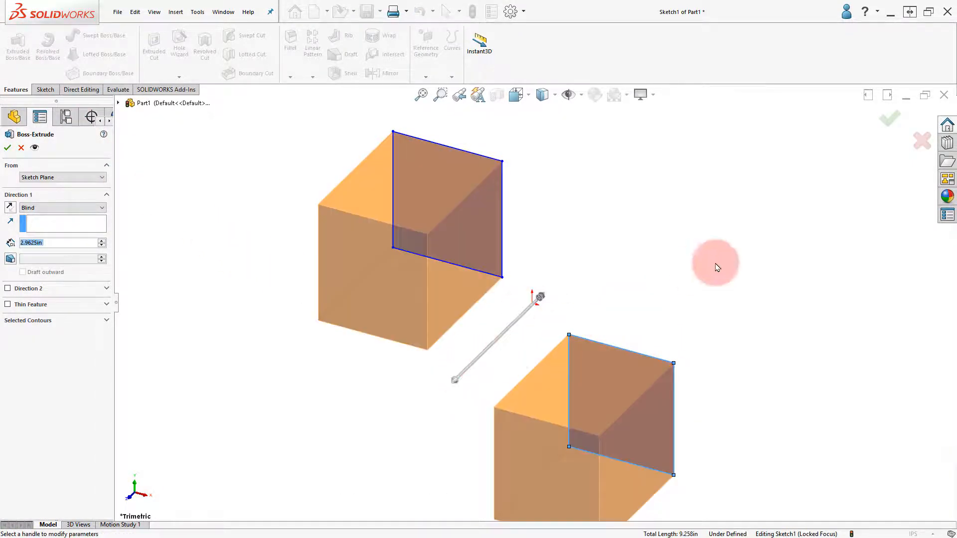
pyautogui.click(890, 119)
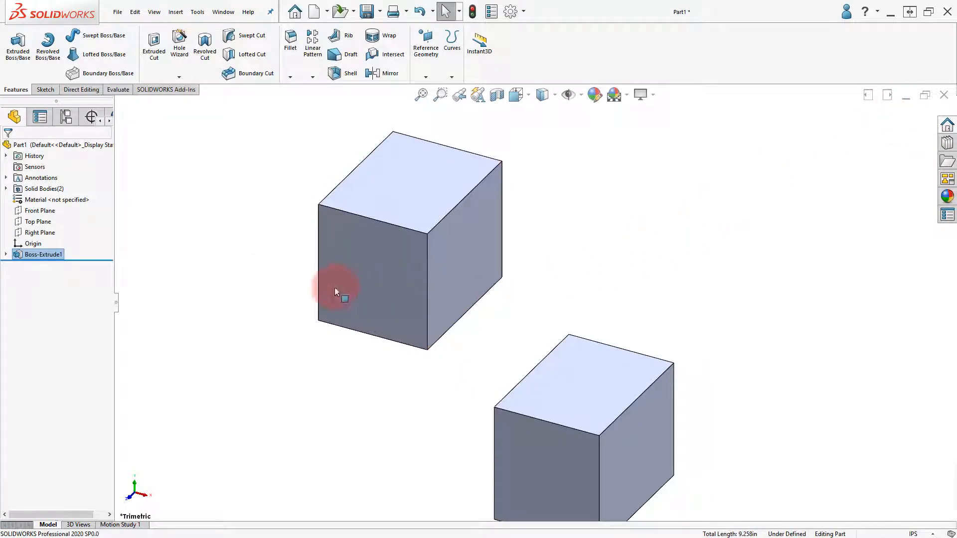
pyautogui.click(6, 189)
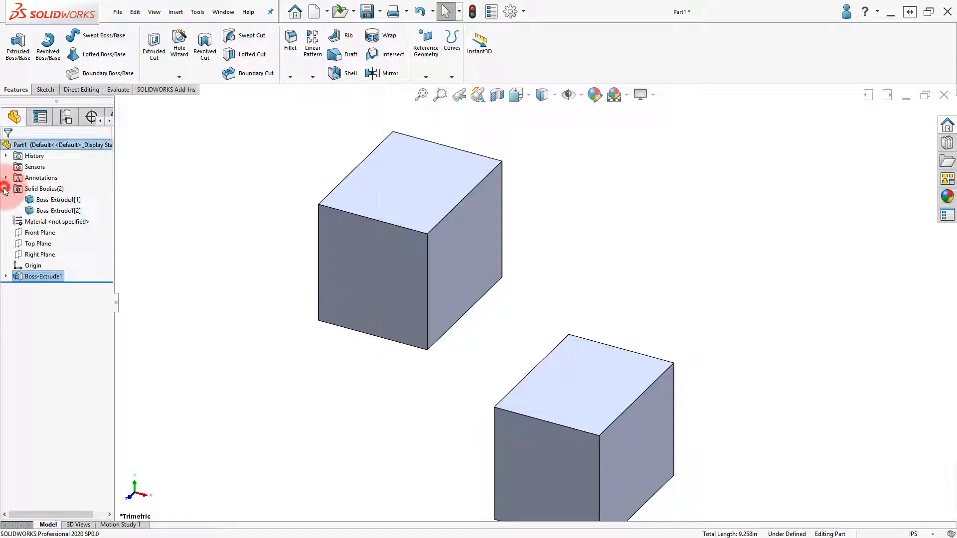
pyautogui.click(59, 210)
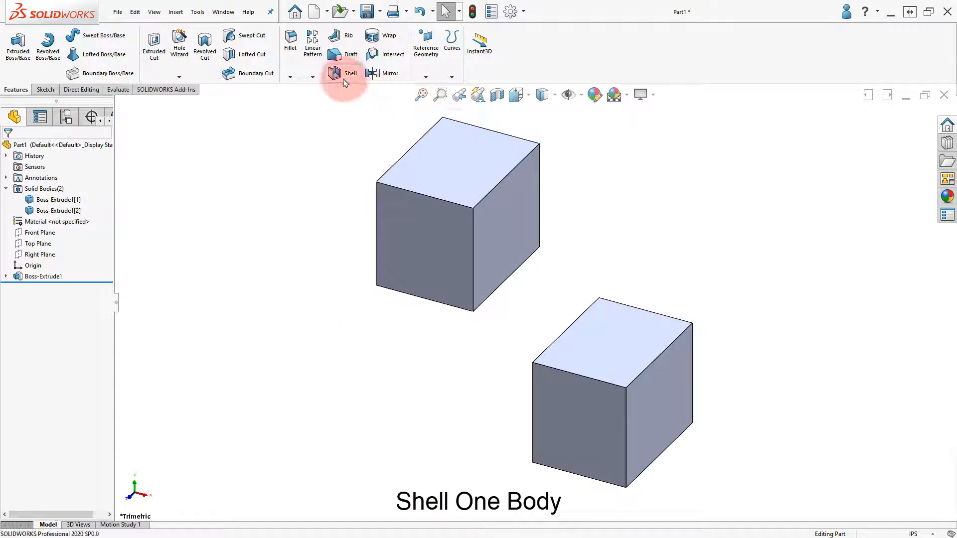
# Shell the lower block 0.125 in with its top and right faces removed, leaving the upper block solid
pyautogui.click(342, 73)
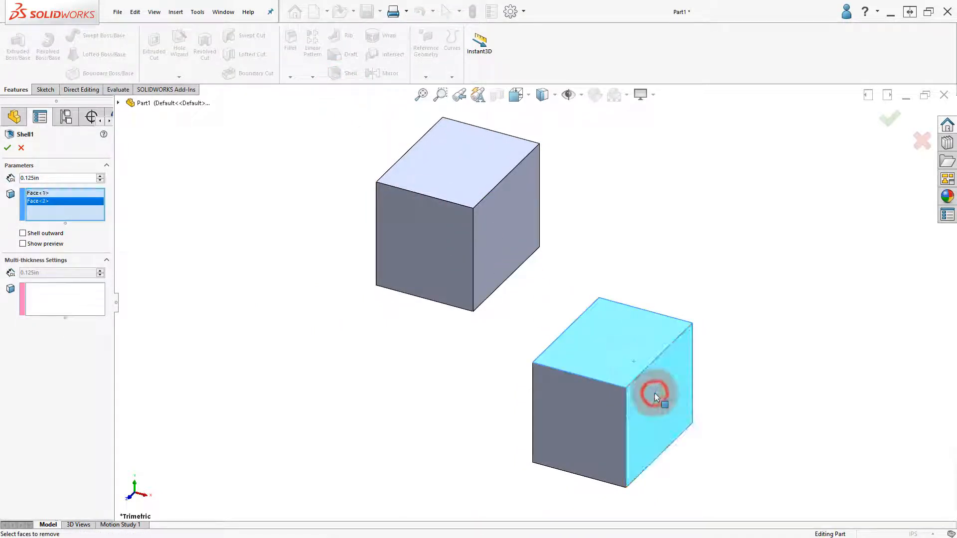
pyautogui.click(890, 119)
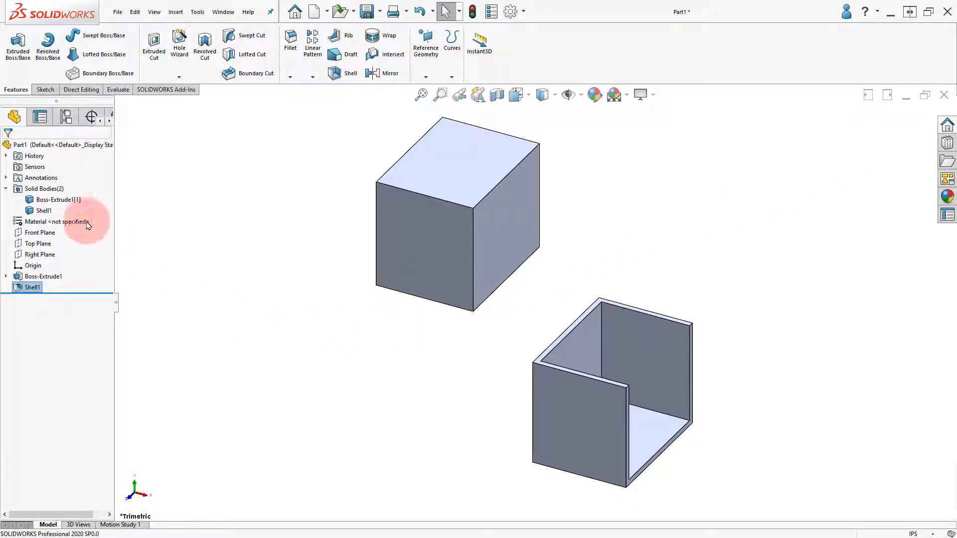
pyautogui.click(56, 199)
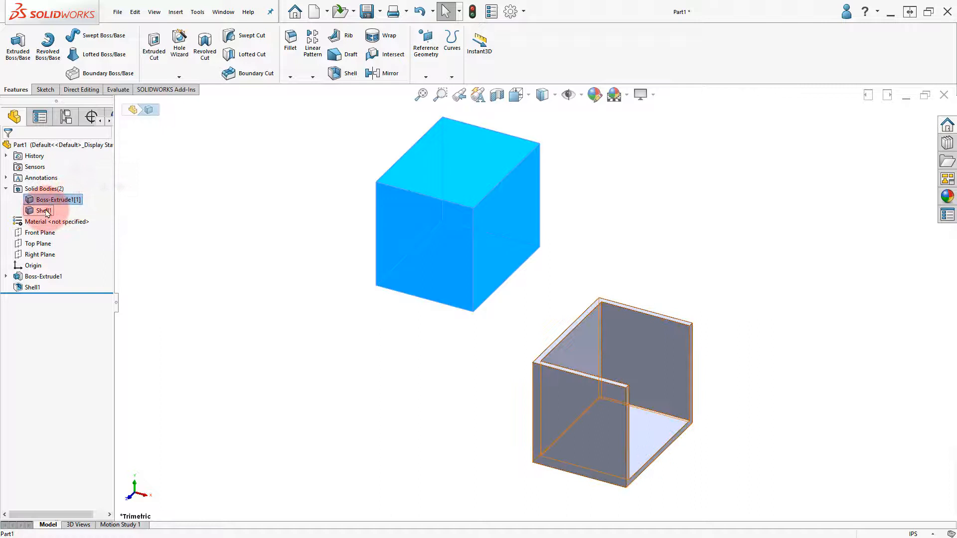
pyautogui.click(164, 211)
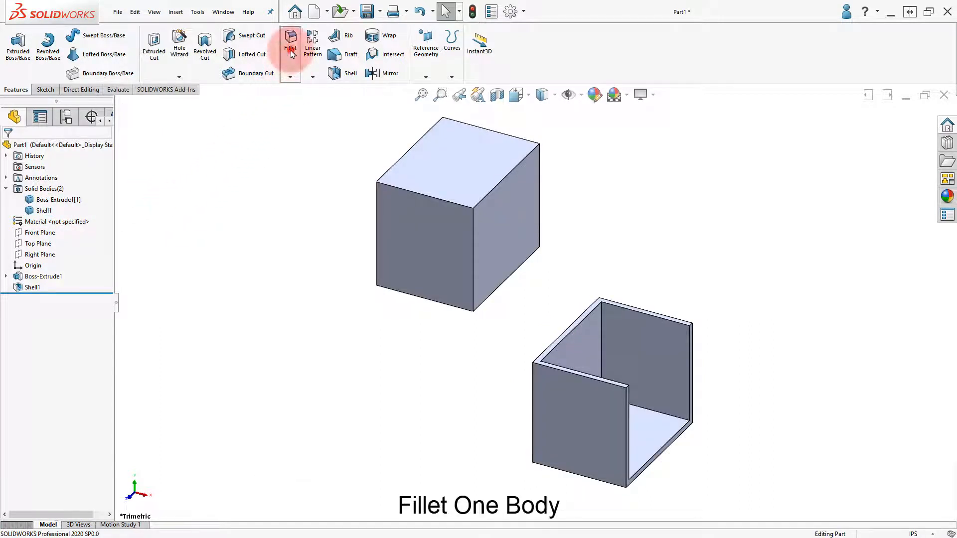
# Fillet the upper block's two left edges at 0.875 in radius to form a half-round end
pyautogui.click(290, 44)
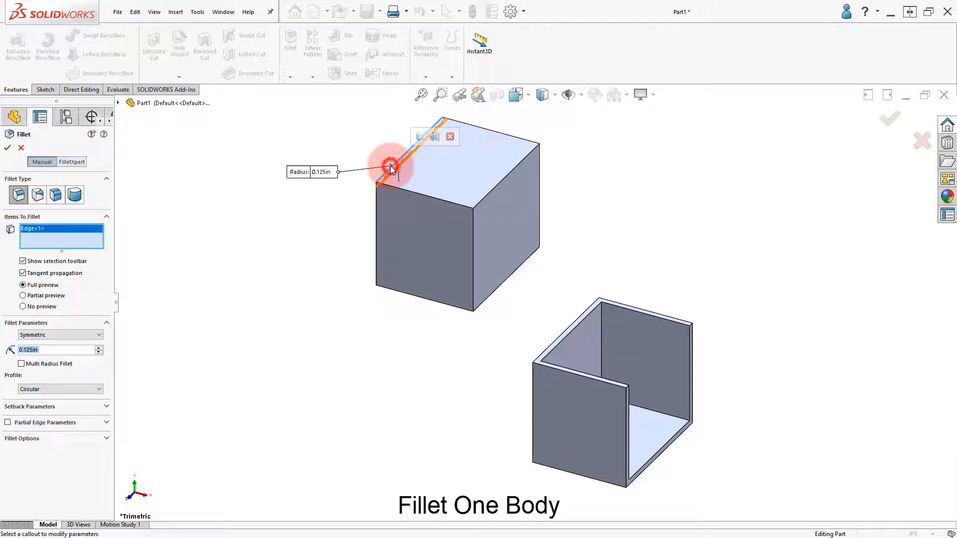
pyautogui.click(388, 282)
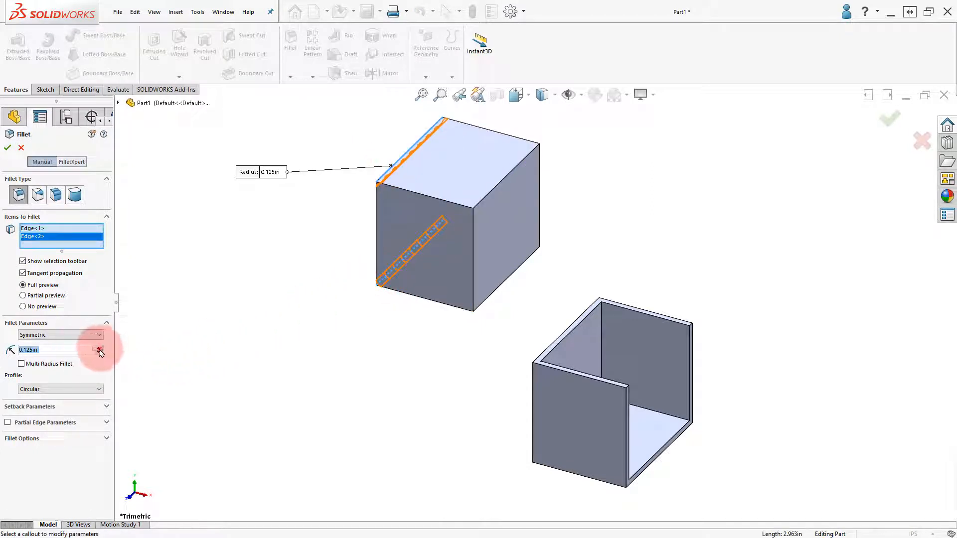
pyautogui.click(100, 347)
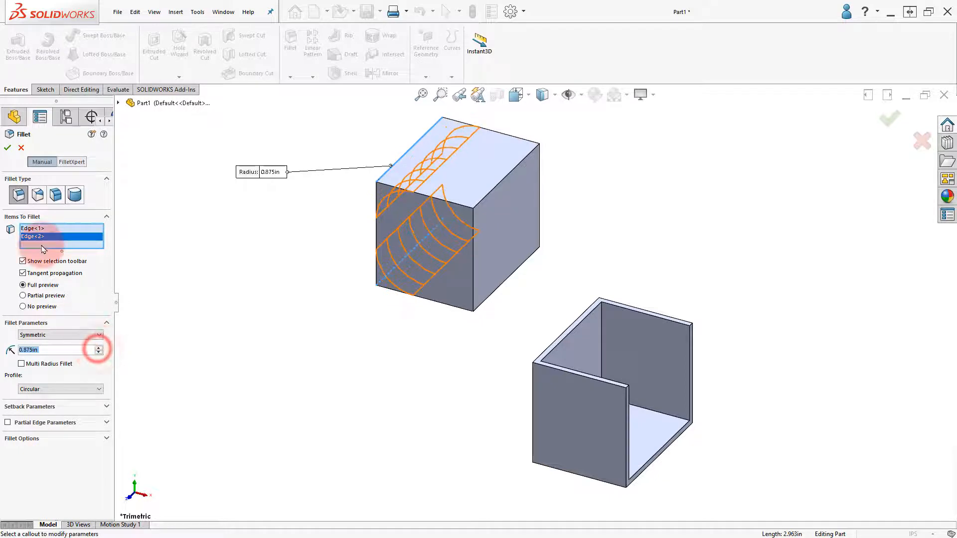
pyautogui.click(7, 148)
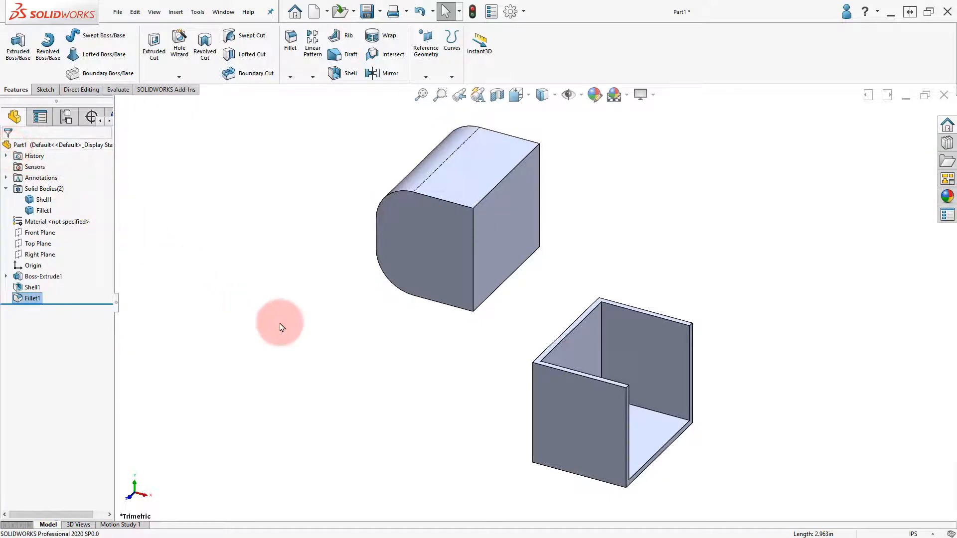
pyautogui.click(43, 199)
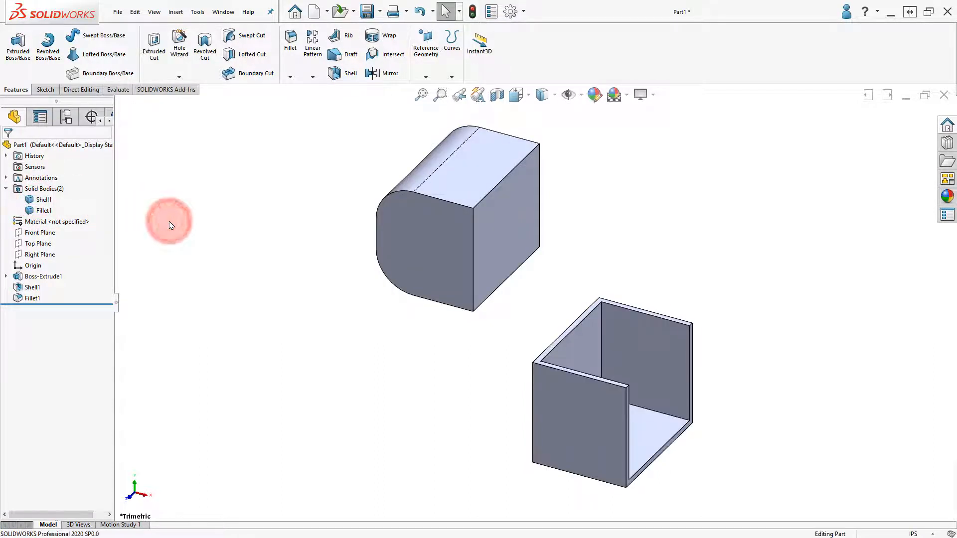
pyautogui.click(437, 281)
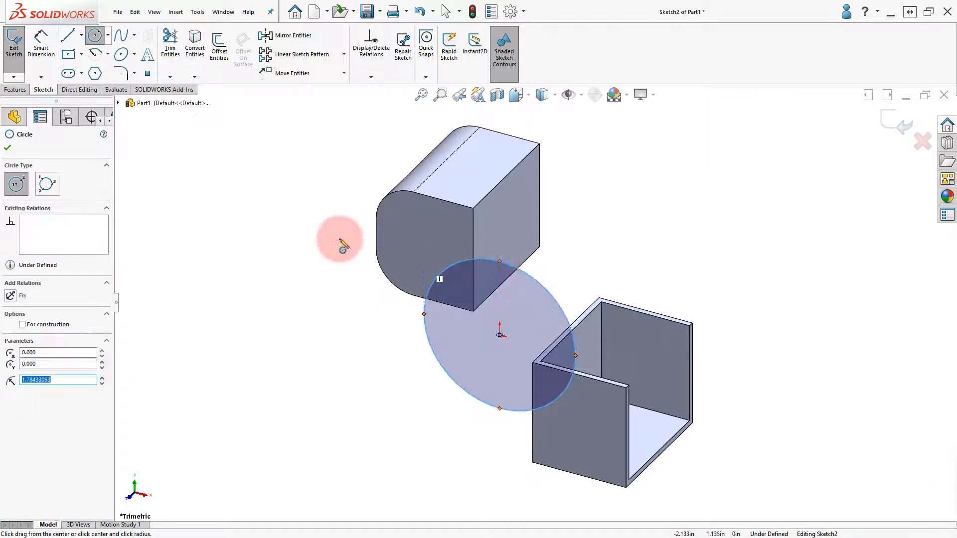
# Extrude the origin-centered circle 1.0125 in with Merge result off, creating a third separate disk body
pyautogui.click(14, 89)
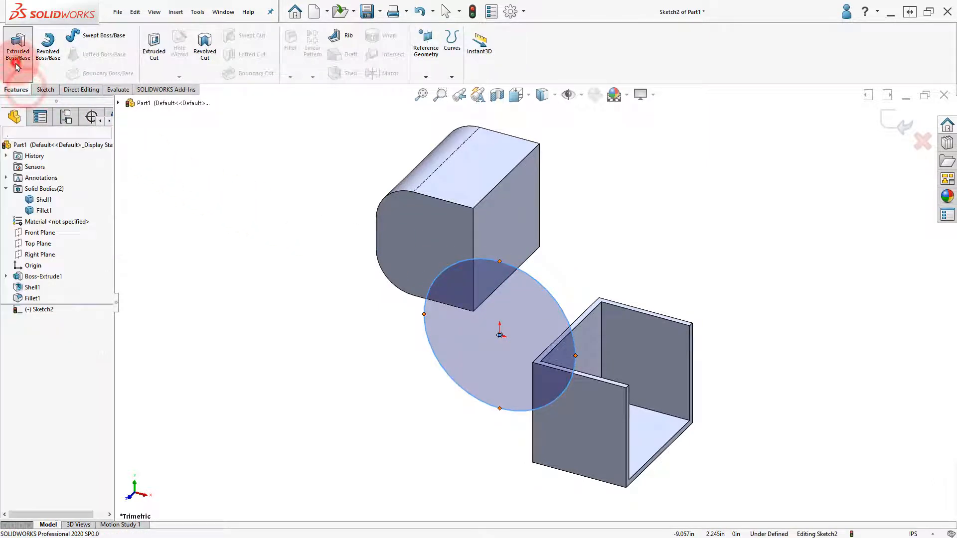
pyautogui.click(18, 46)
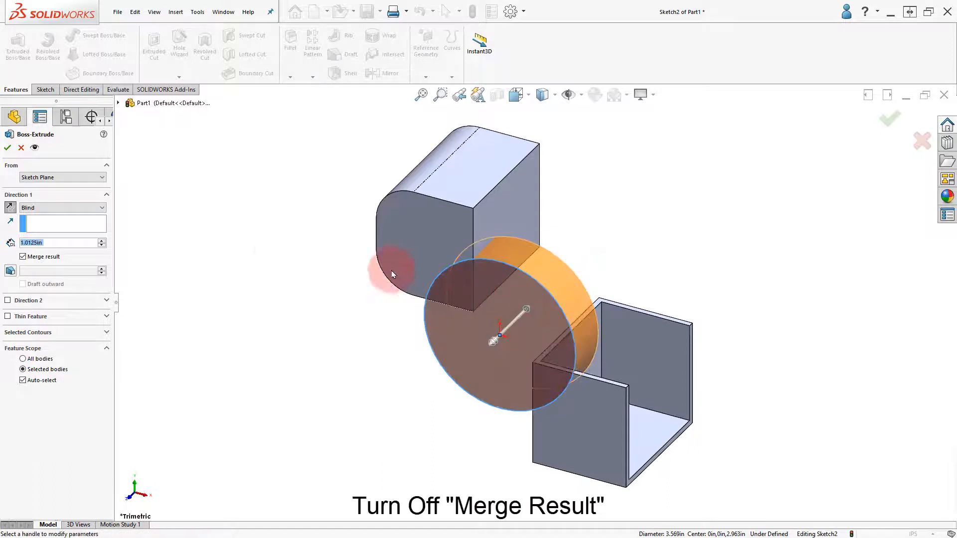
pyautogui.click(23, 257)
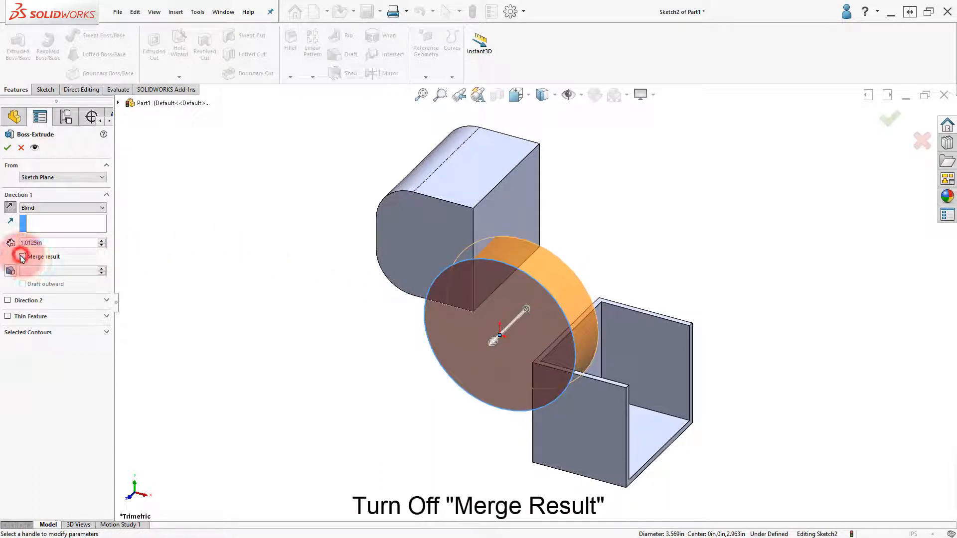
pyautogui.click(22, 256)
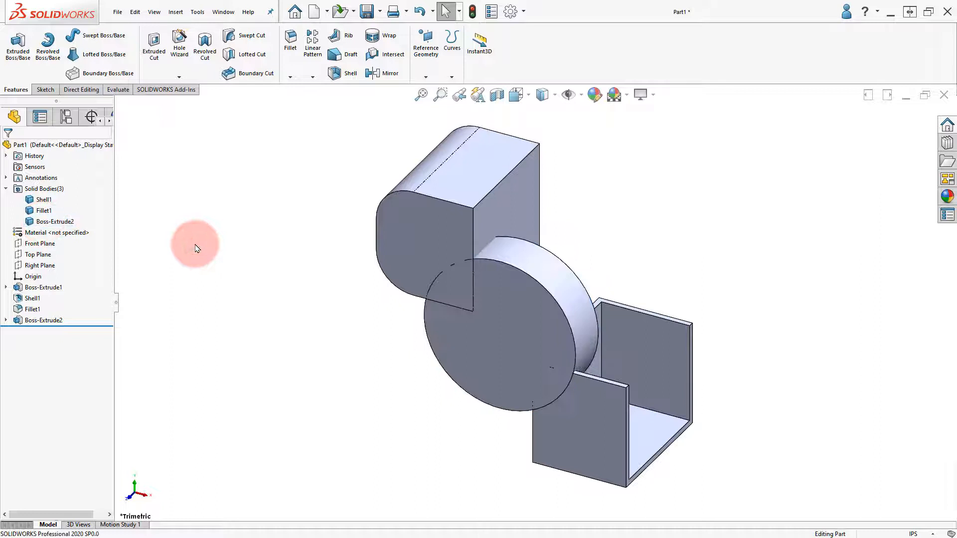
# Scope the disk extrusion to Selected bodies with only the shelled box, merging the disk into it
pyautogui.click(43, 320)
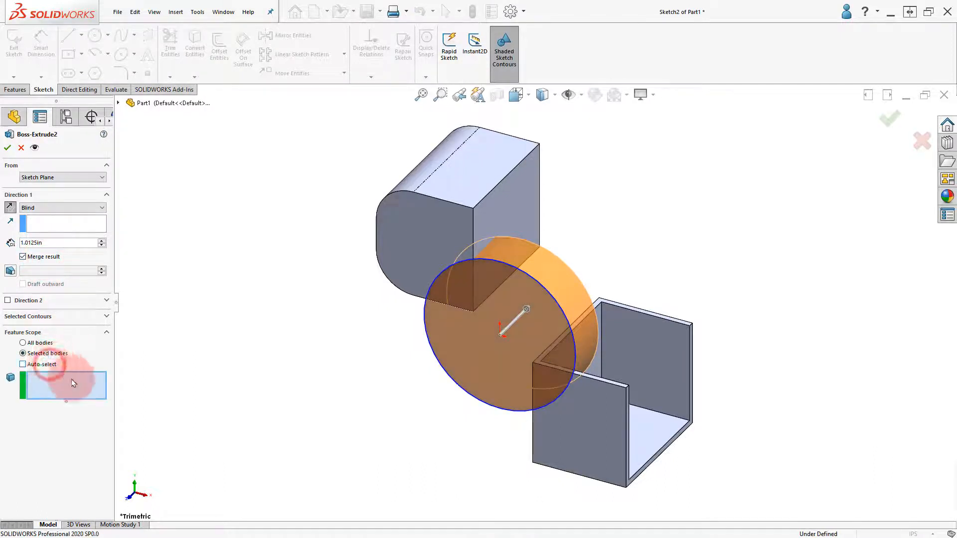
pyautogui.click(572, 431)
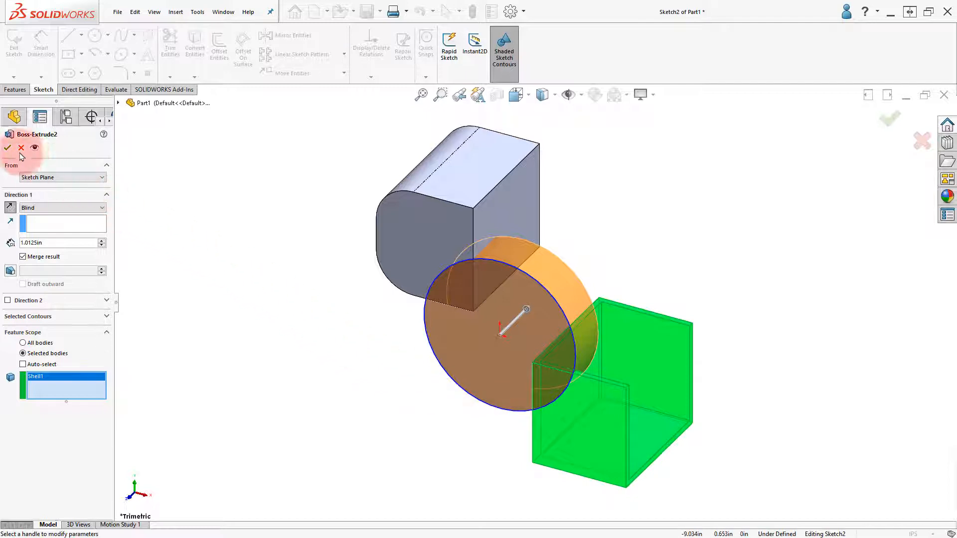
pyautogui.click(7, 148)
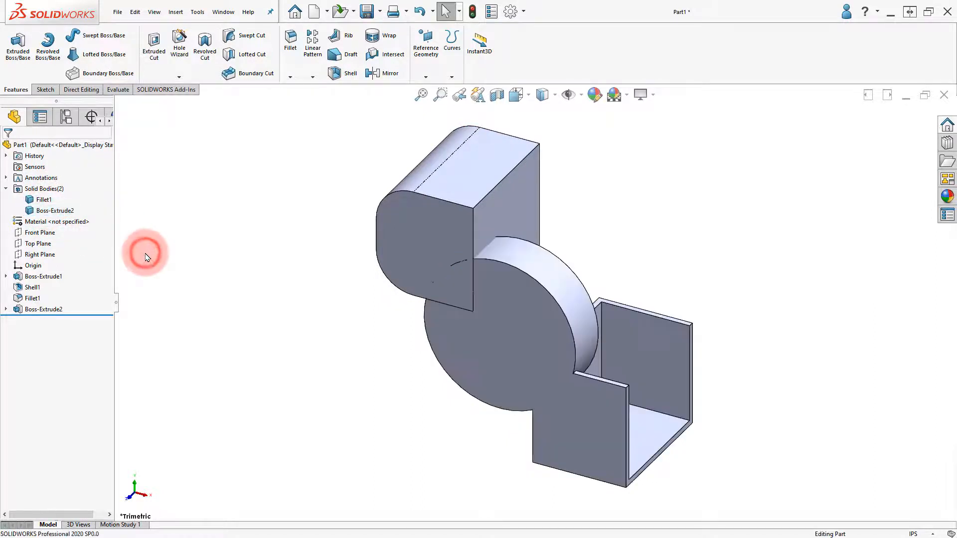
# Reopen Boss-Extrude2 for editing with its Feature Scope shown
pyautogui.click(42, 309)
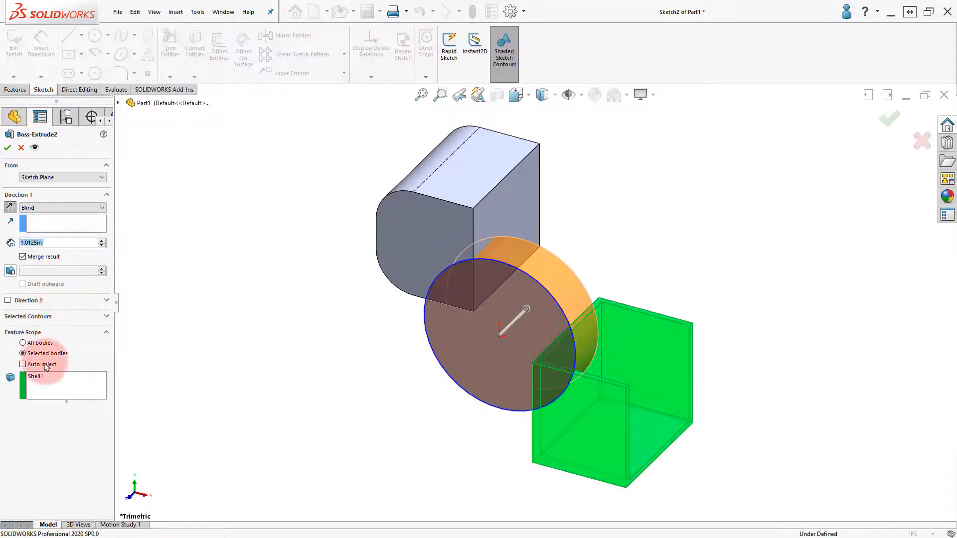
pyautogui.click(22, 364)
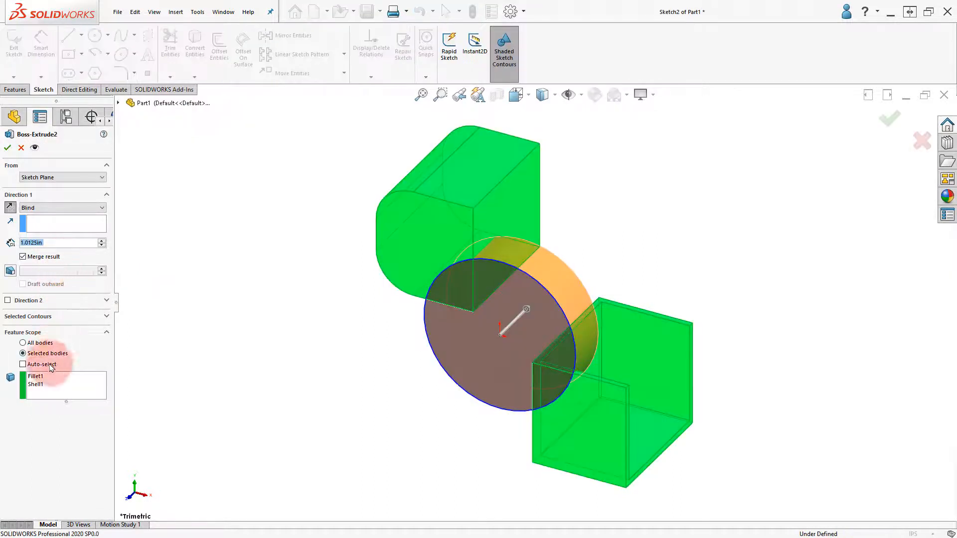
# Swap the scoped body from Shell1 to Fillet1 so the disk merges into the filleted block instead
pyautogui.click(239, 320)
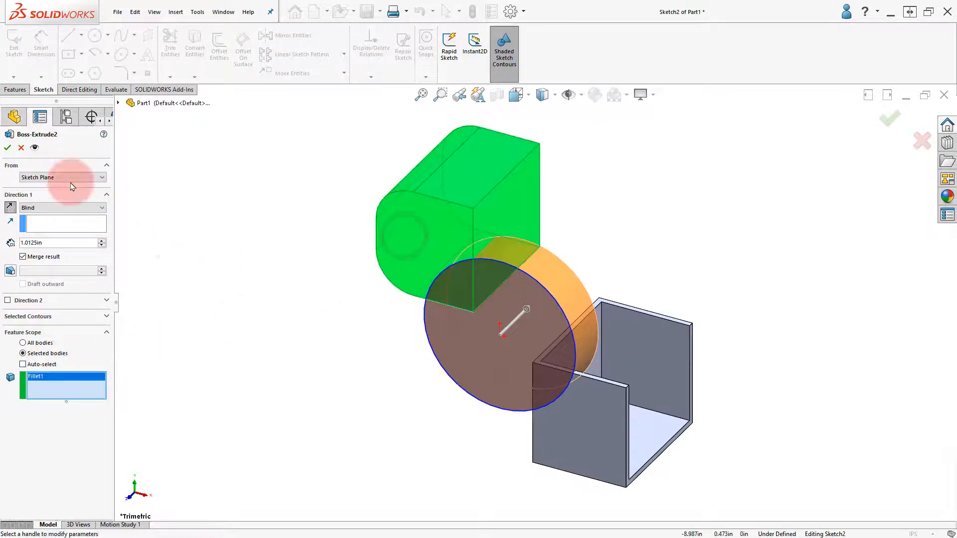
pyautogui.click(8, 147)
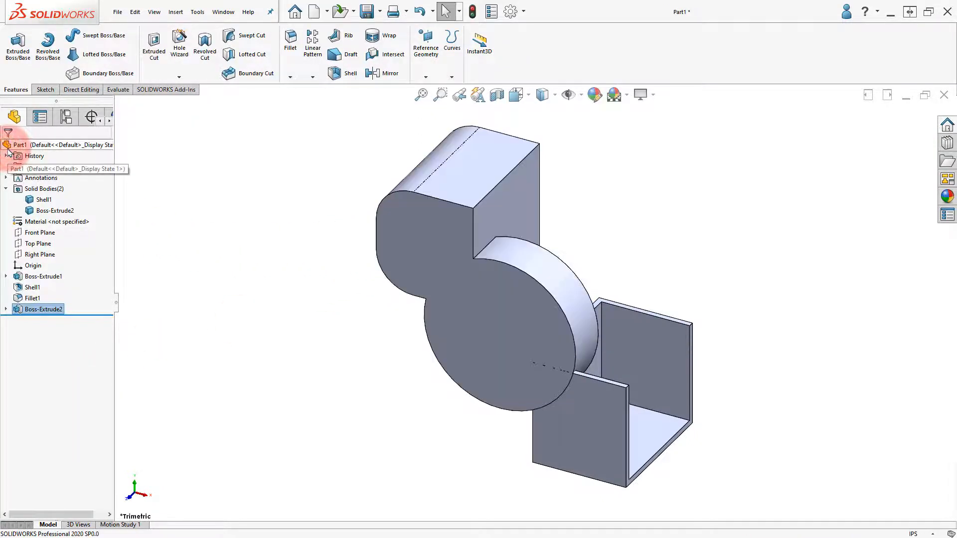
pyautogui.click(55, 211)
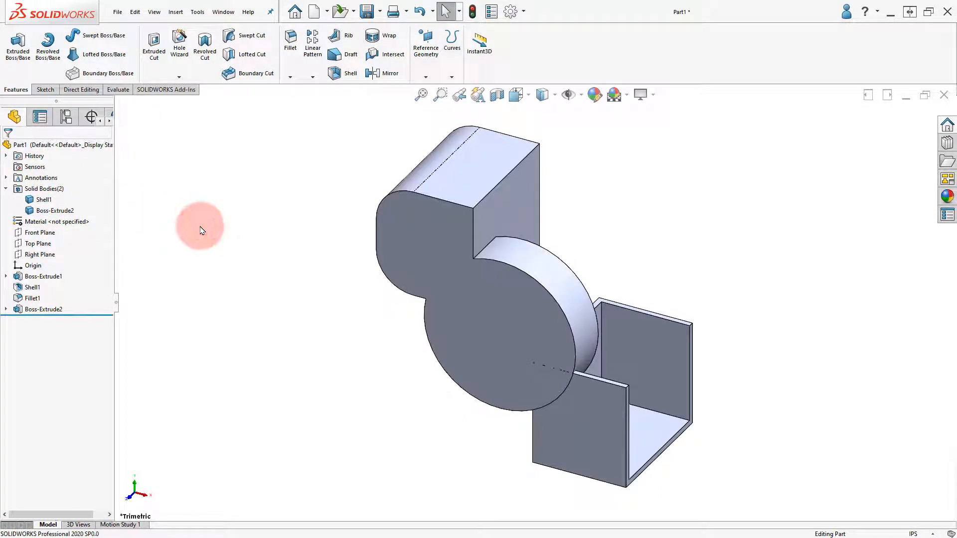
# Delete Boss-Extrude2 while keeping its absorbed circle sketch, leaving the shelled and filleted blocks
pyautogui.rightClick(43, 309)
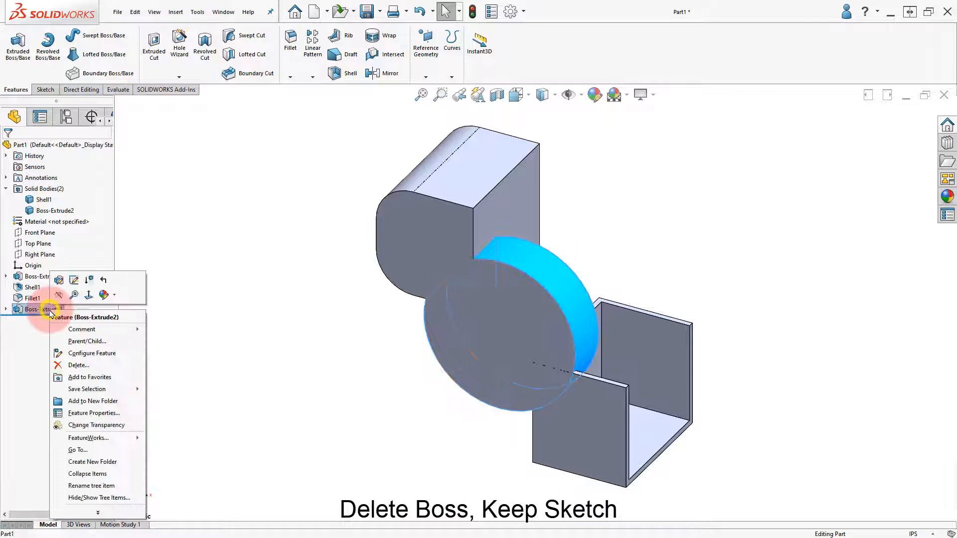
pyautogui.click(78, 365)
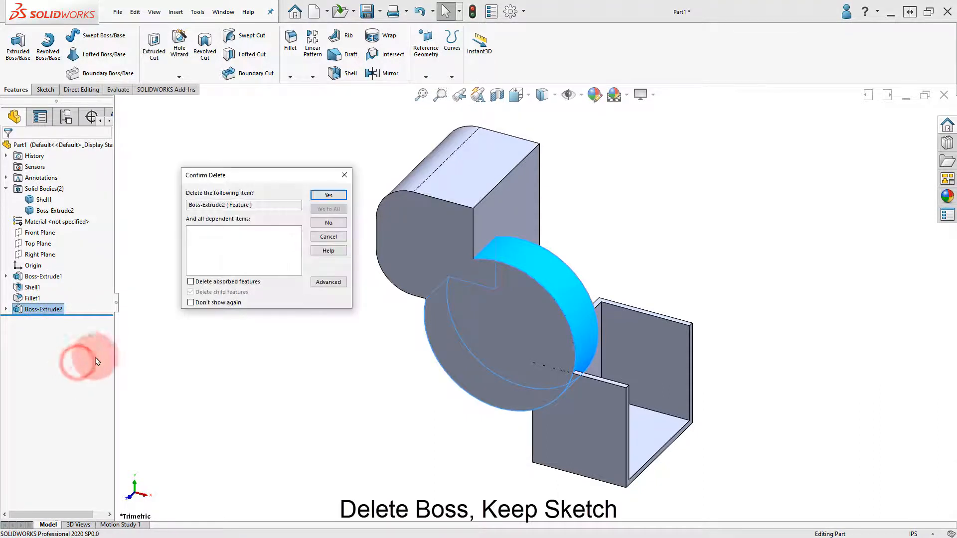
pyautogui.click(191, 281)
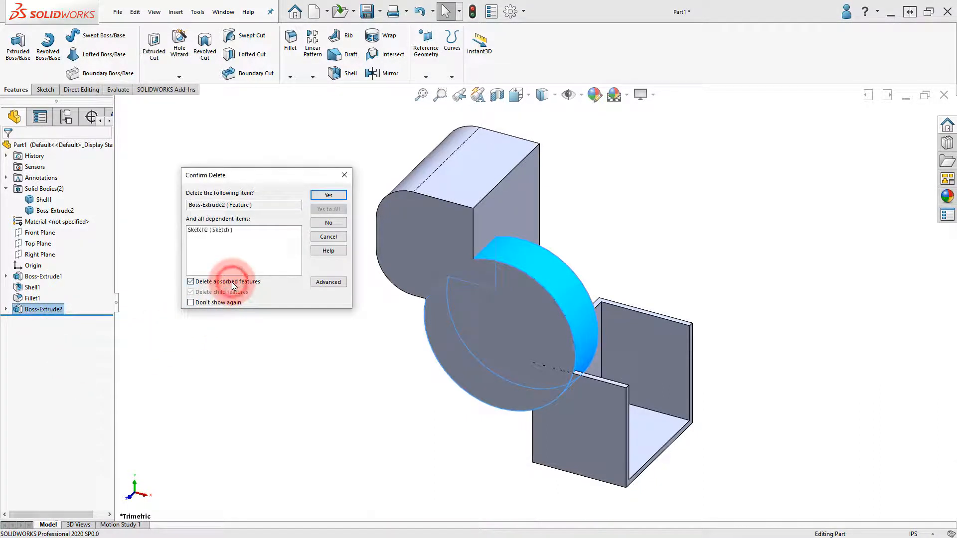
pyautogui.click(190, 281)
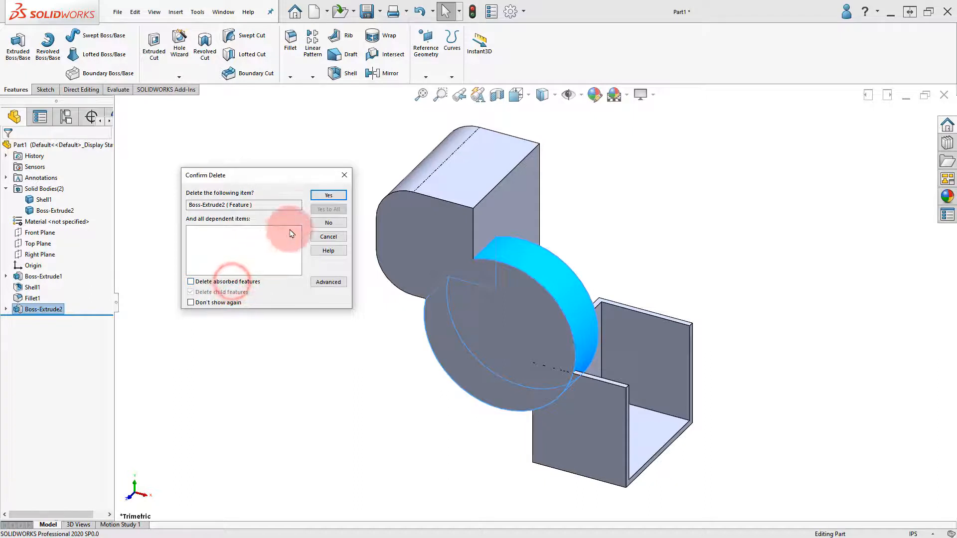
pyautogui.click(328, 195)
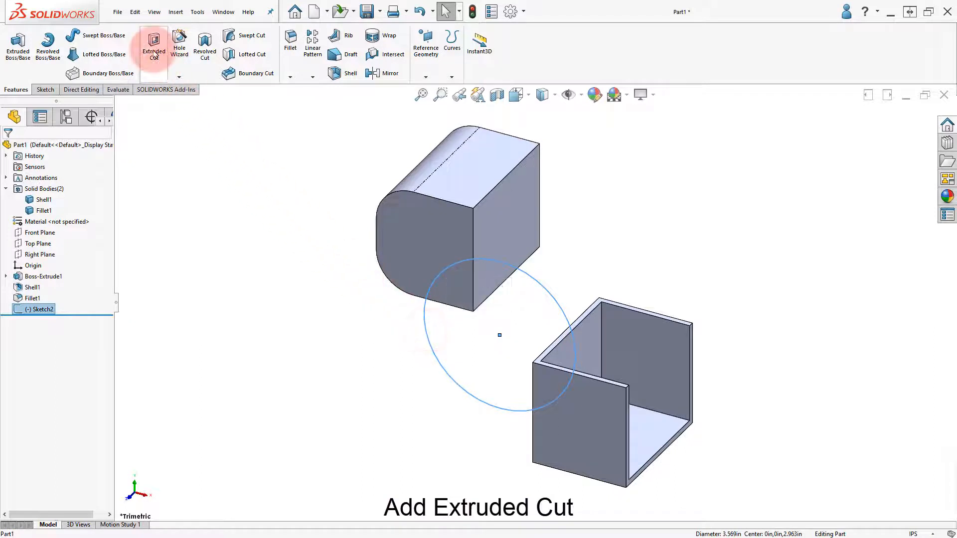
# Cut-extrude Sketch2's circle Through All with Auto-select, notching both bodies
pyautogui.click(153, 45)
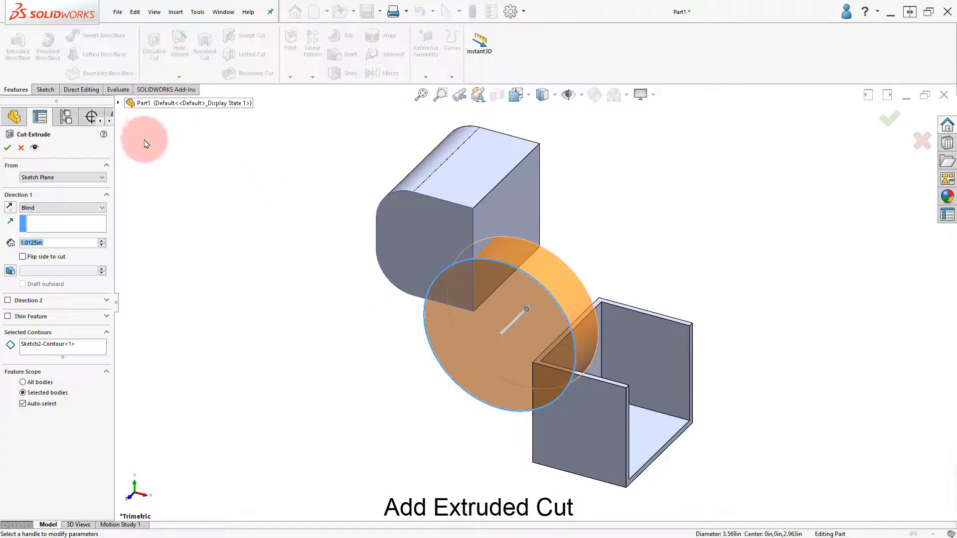
pyautogui.click(62, 207)
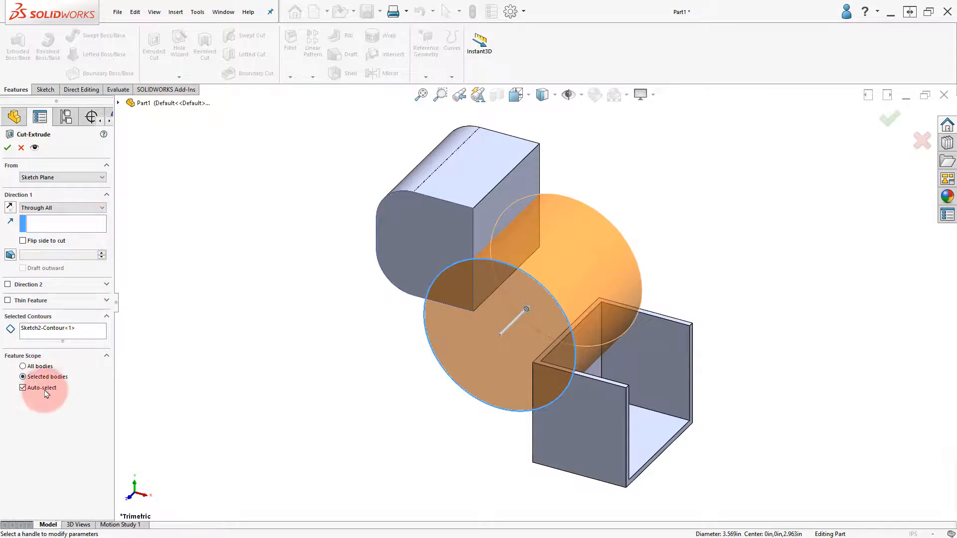
pyautogui.click(7, 148)
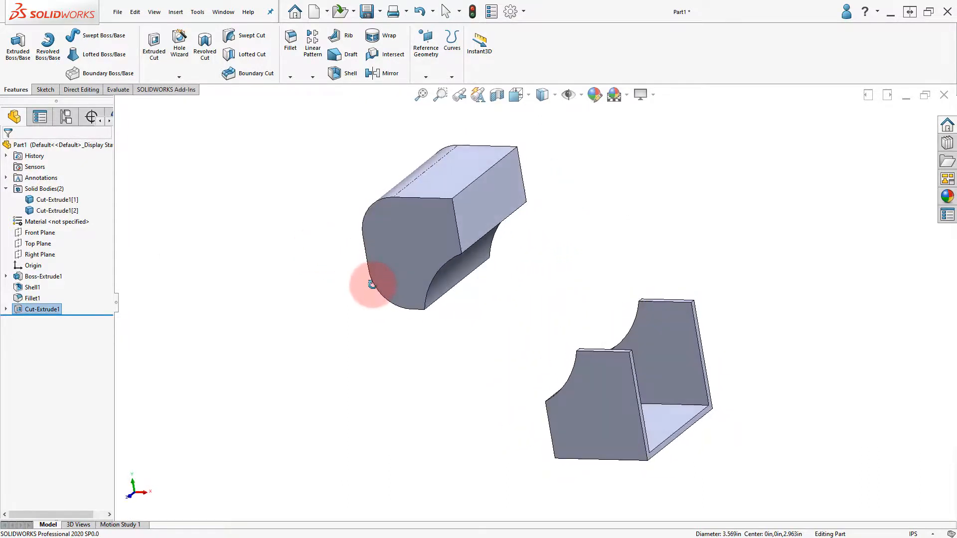
# Edit Cut-Extrude1 and remove Shell1's body from Feature Scope so only the filleted block is cut
pyautogui.click(41, 309)
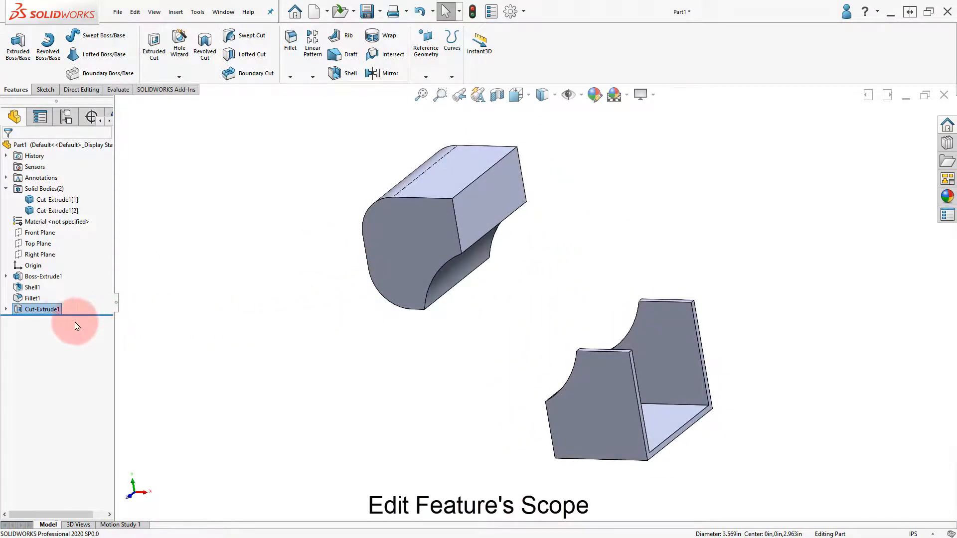
pyautogui.rightClick(40, 309)
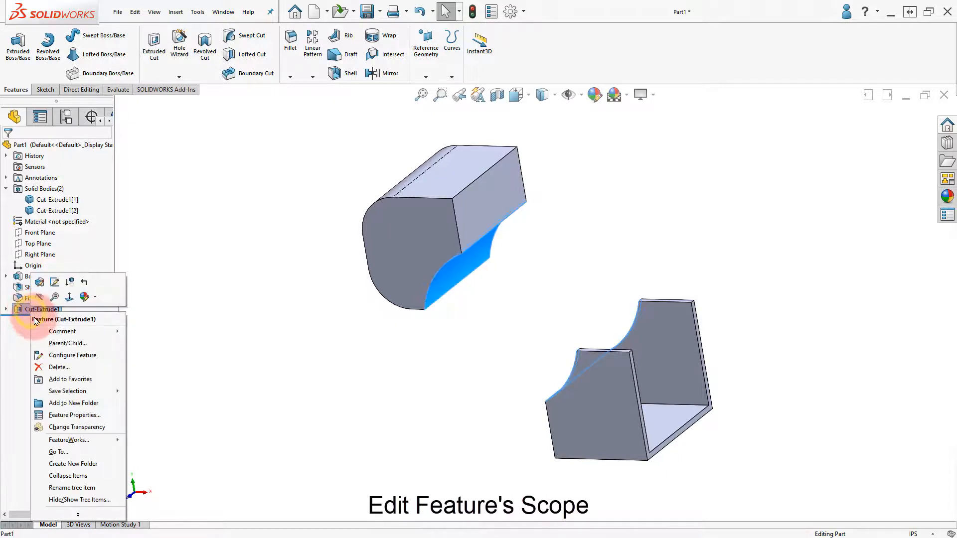
pyautogui.moveTo(39, 282)
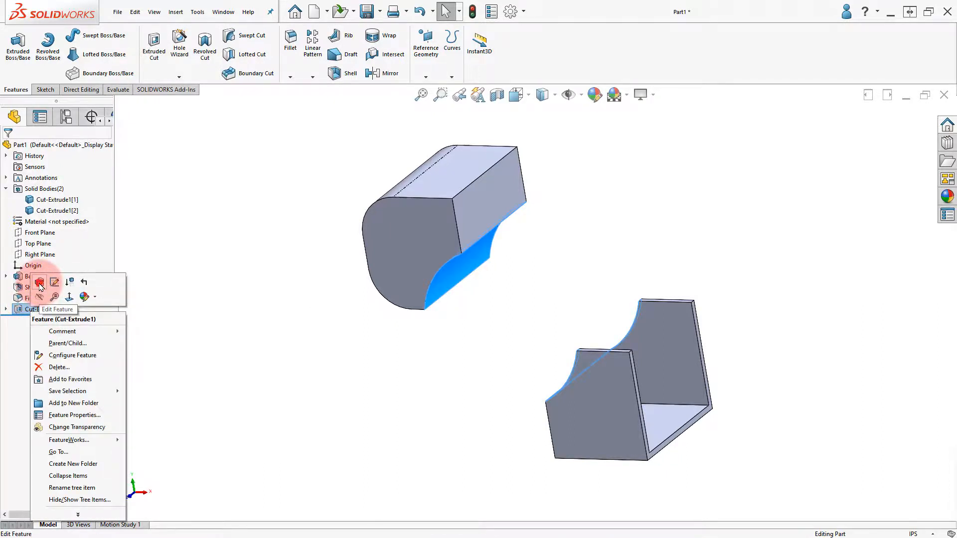
pyautogui.click(58, 310)
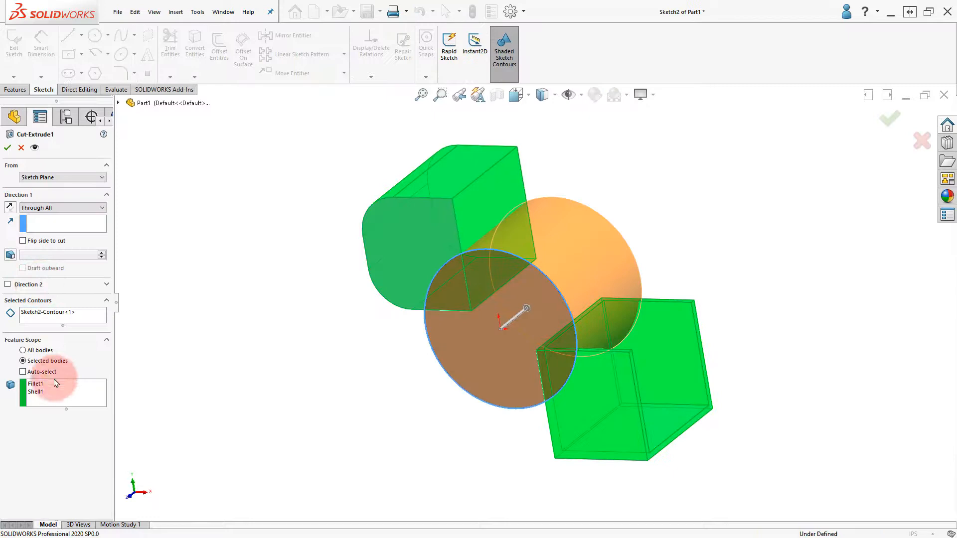
pyautogui.click(37, 383)
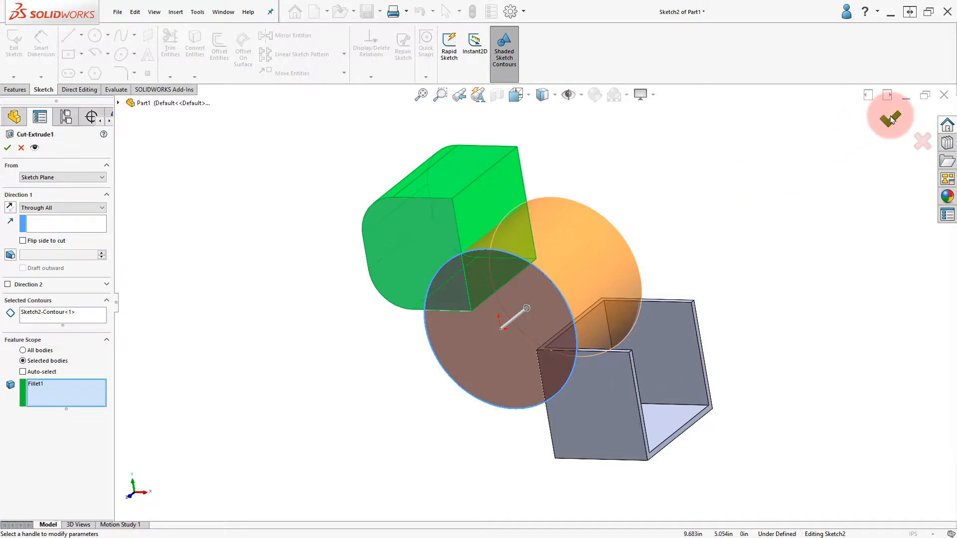
pyautogui.click(890, 115)
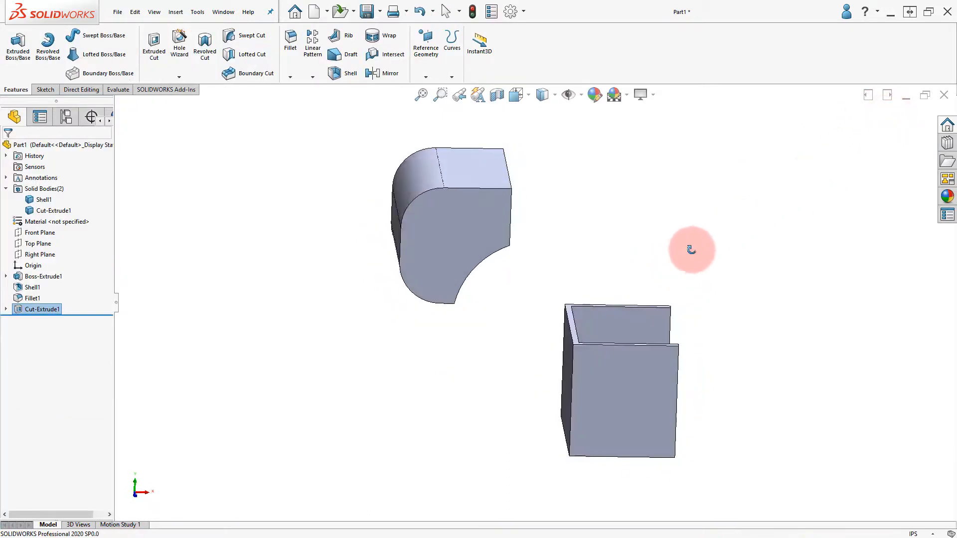
pyautogui.moveTo(692, 249); pyautogui.dragTo(641, 247)
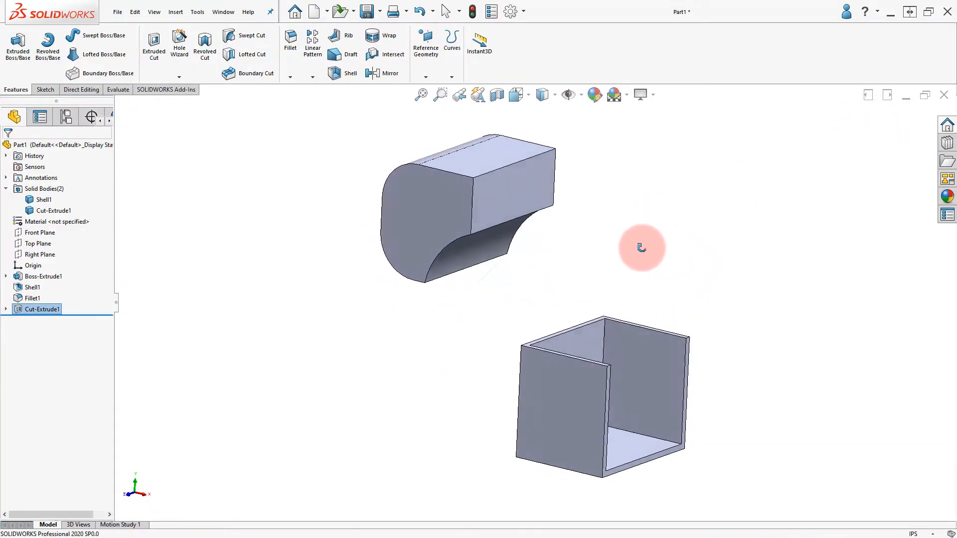